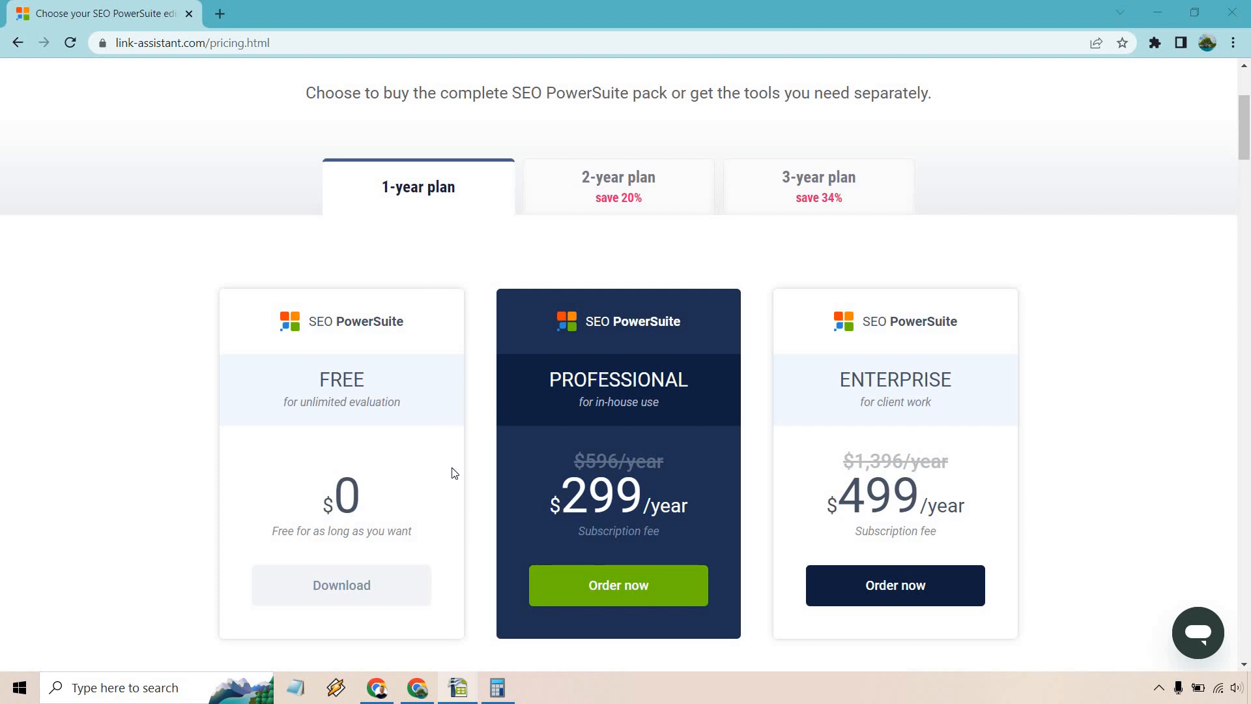
mouse_move(141, 408)
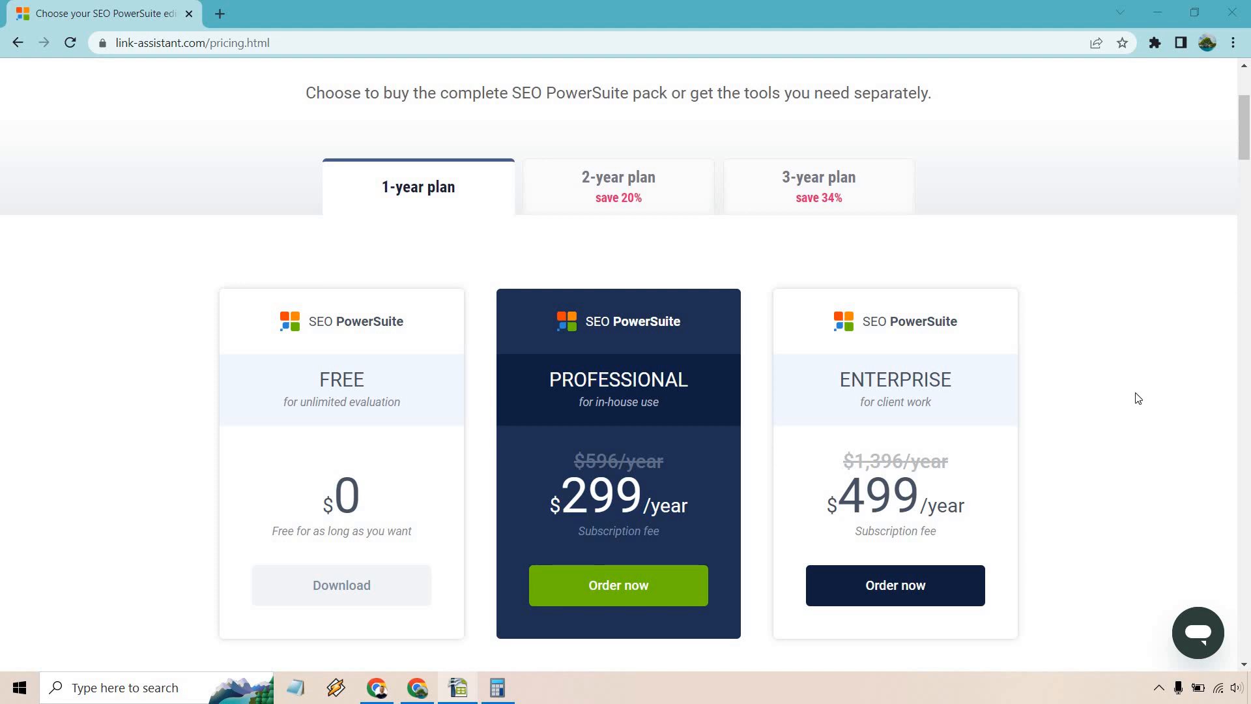
mouse_move(1134, 408)
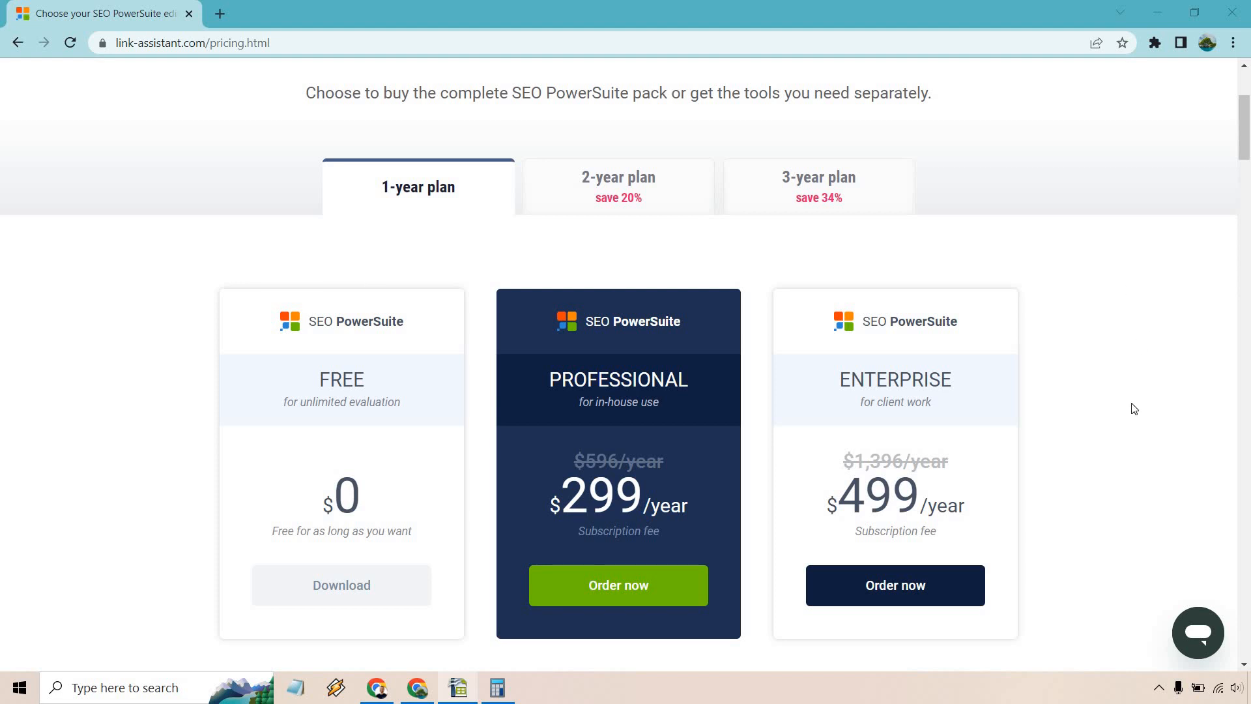
mouse_move(1126, 406)
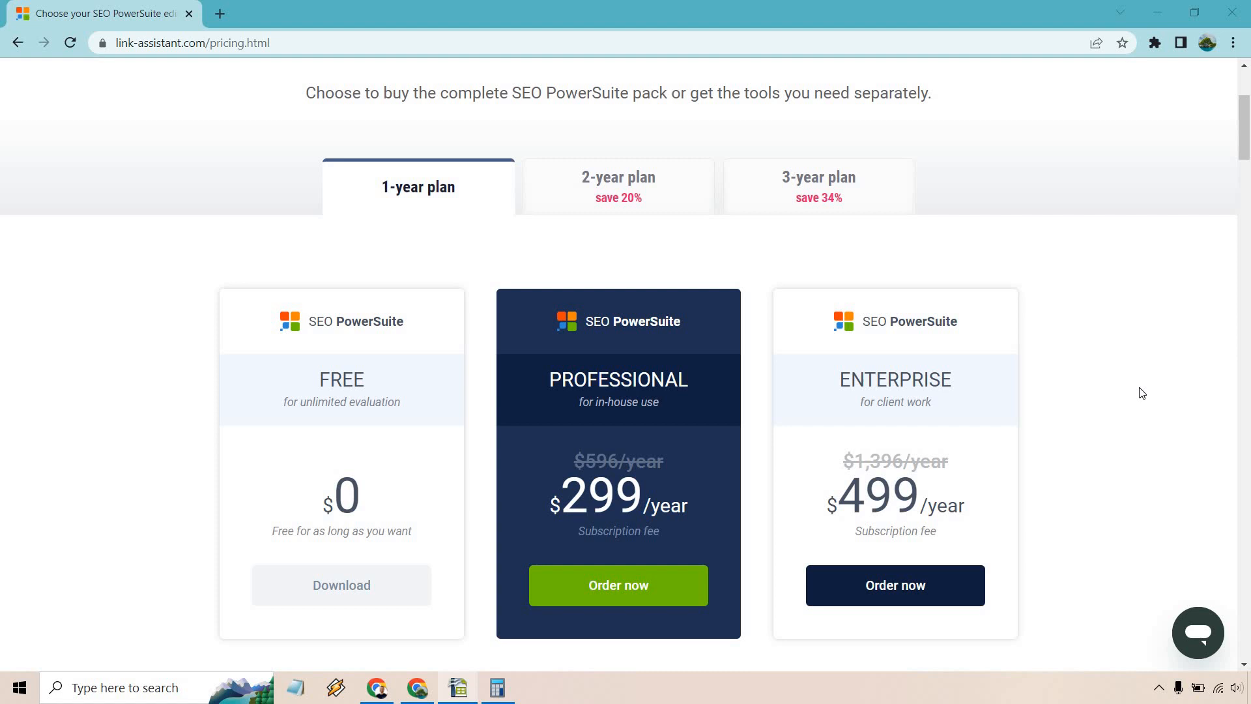
mouse_move(1000, 454)
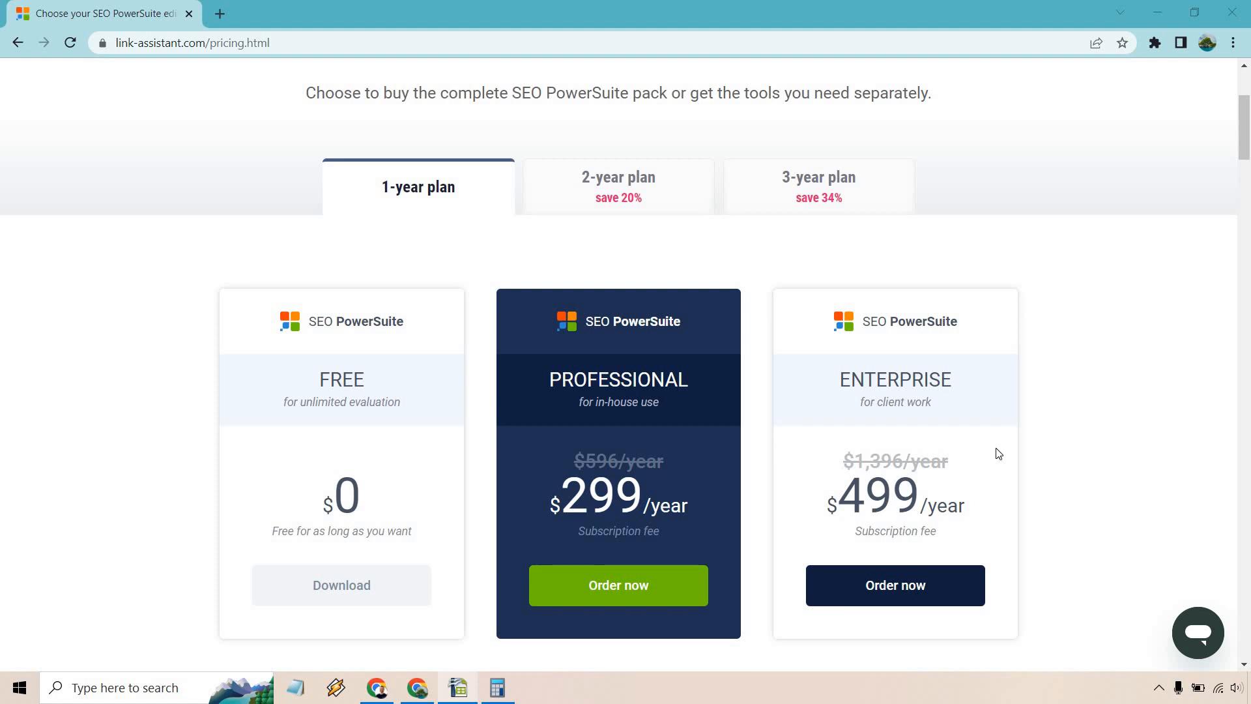
Work out 499 ÷ 12 ≈ 41.58 monthly in Calculator, then put it away.
click(497, 687)
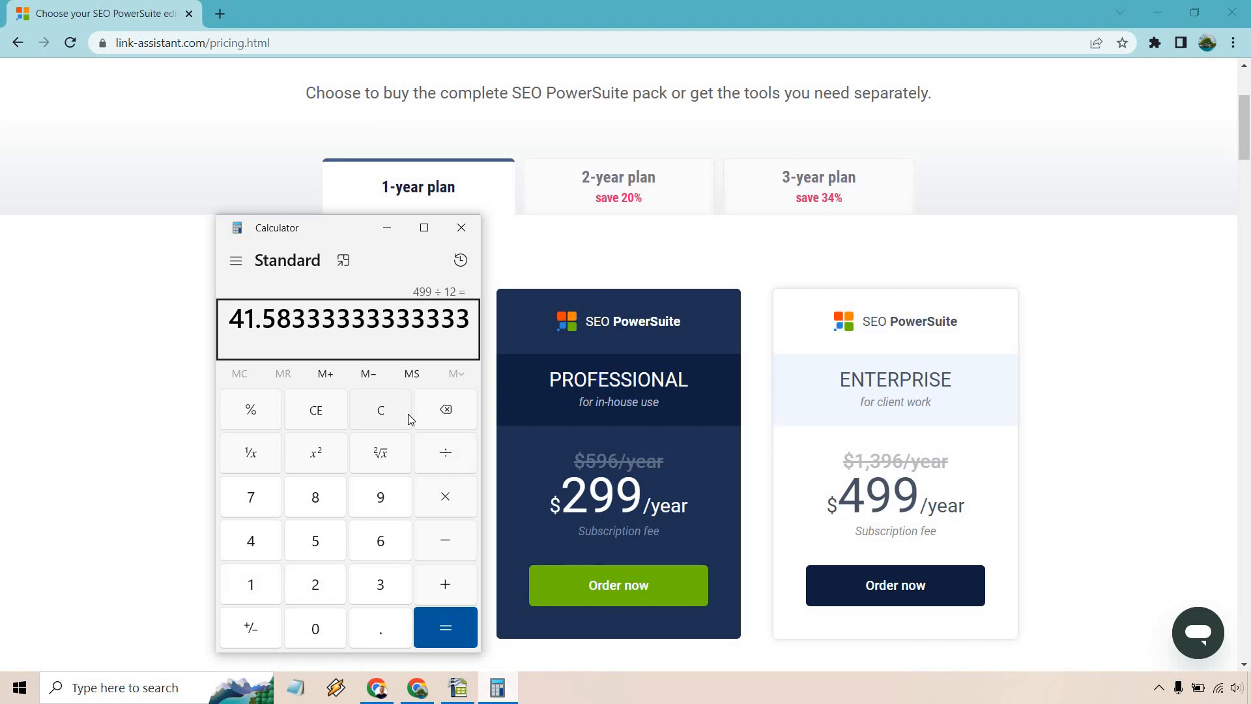
mouse_move(346, 229)
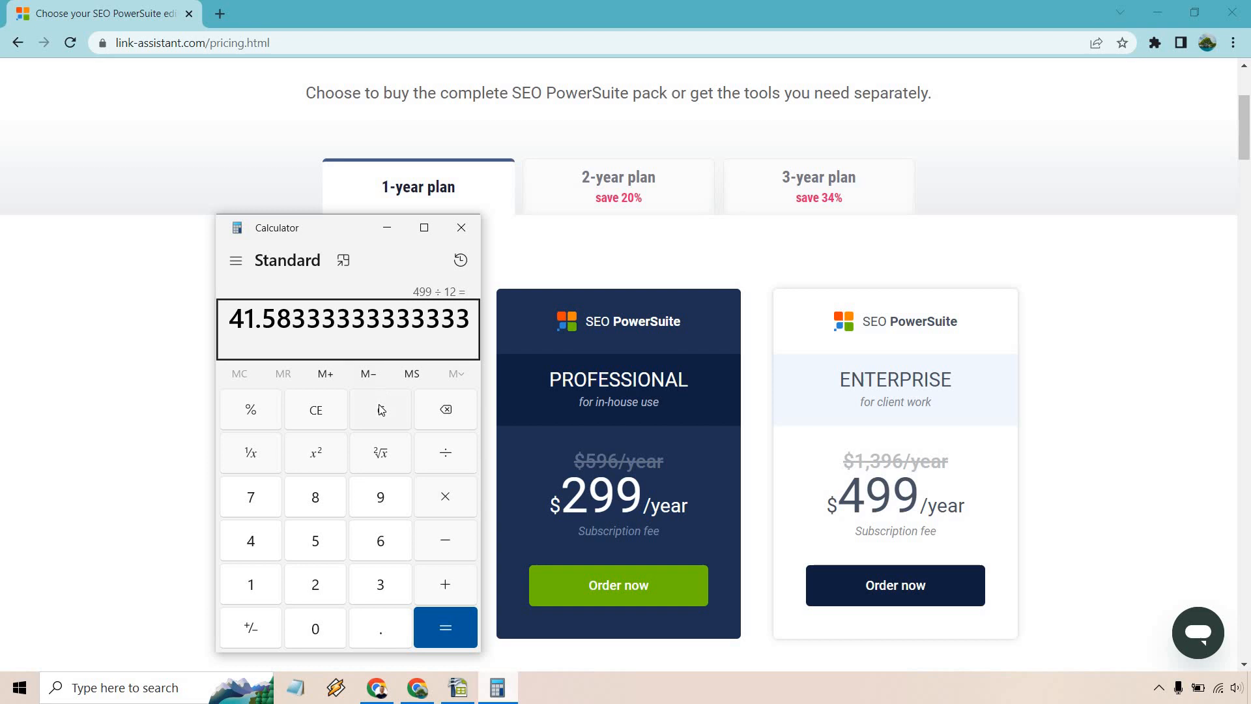
click(460, 227)
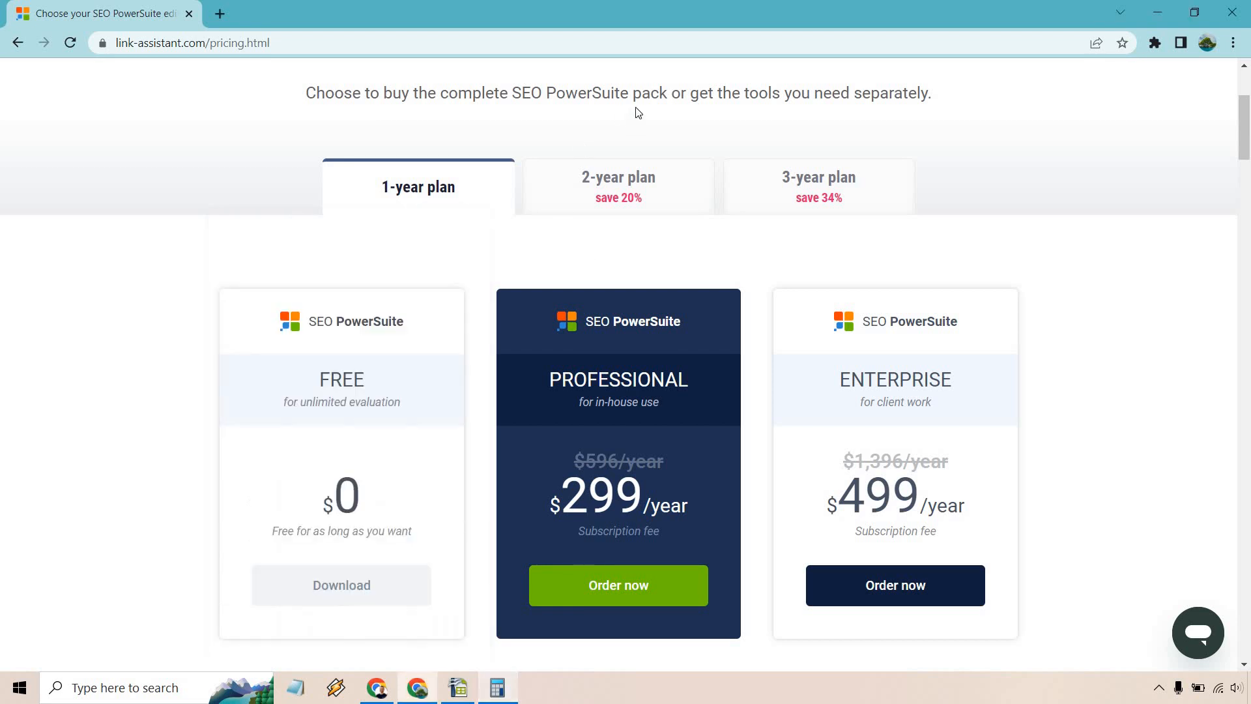
Show the 2-year and 3-year plan prices and work out Enterprise's 333 ÷ 12 = 27.75 monthly.
click(618, 186)
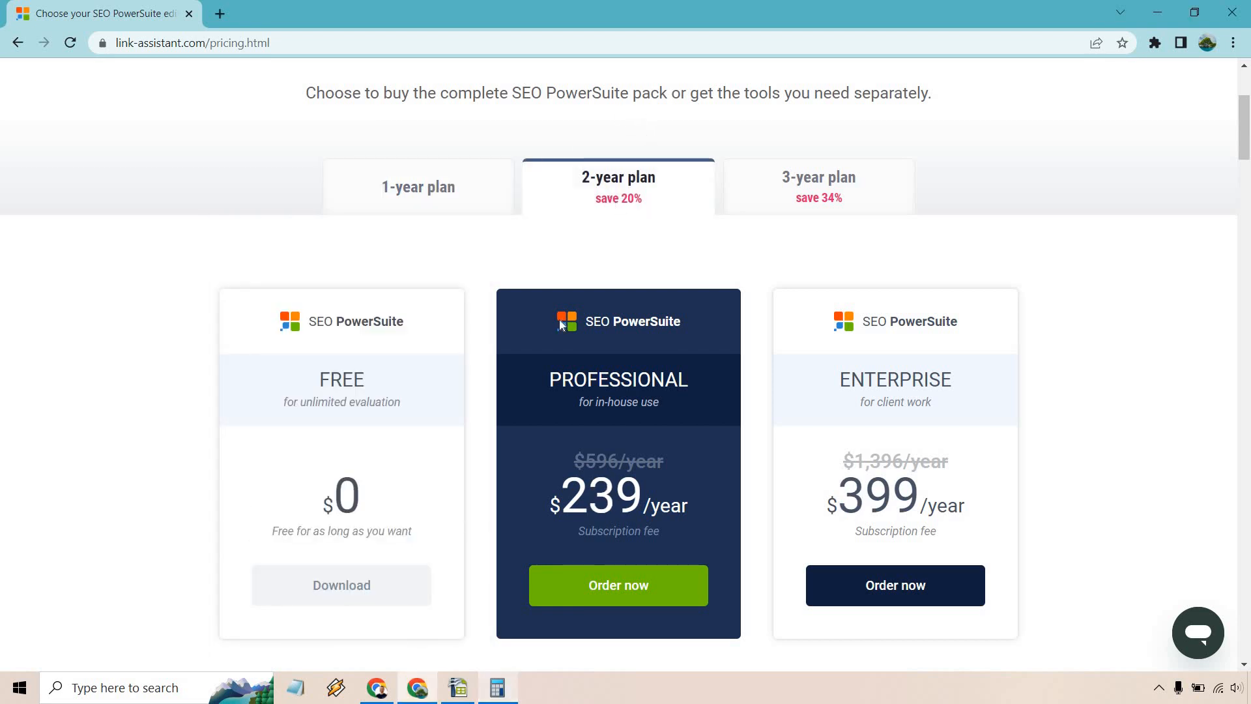
click(497, 687)
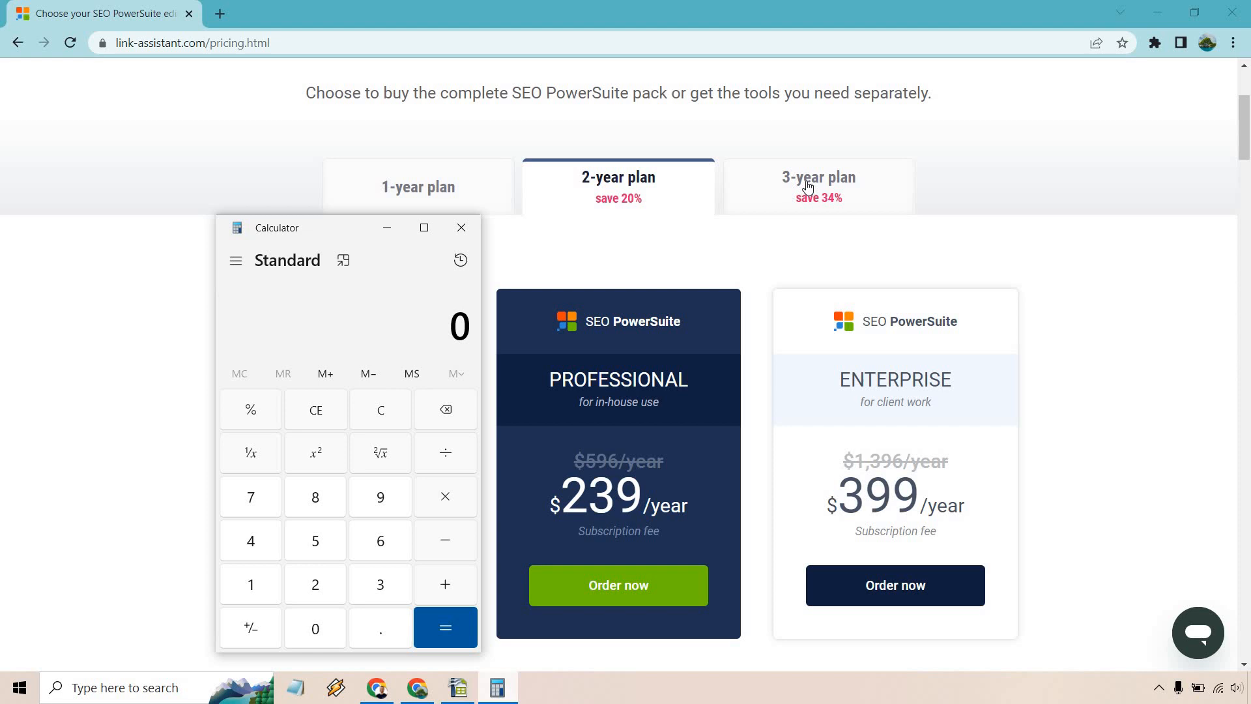
click(817, 187)
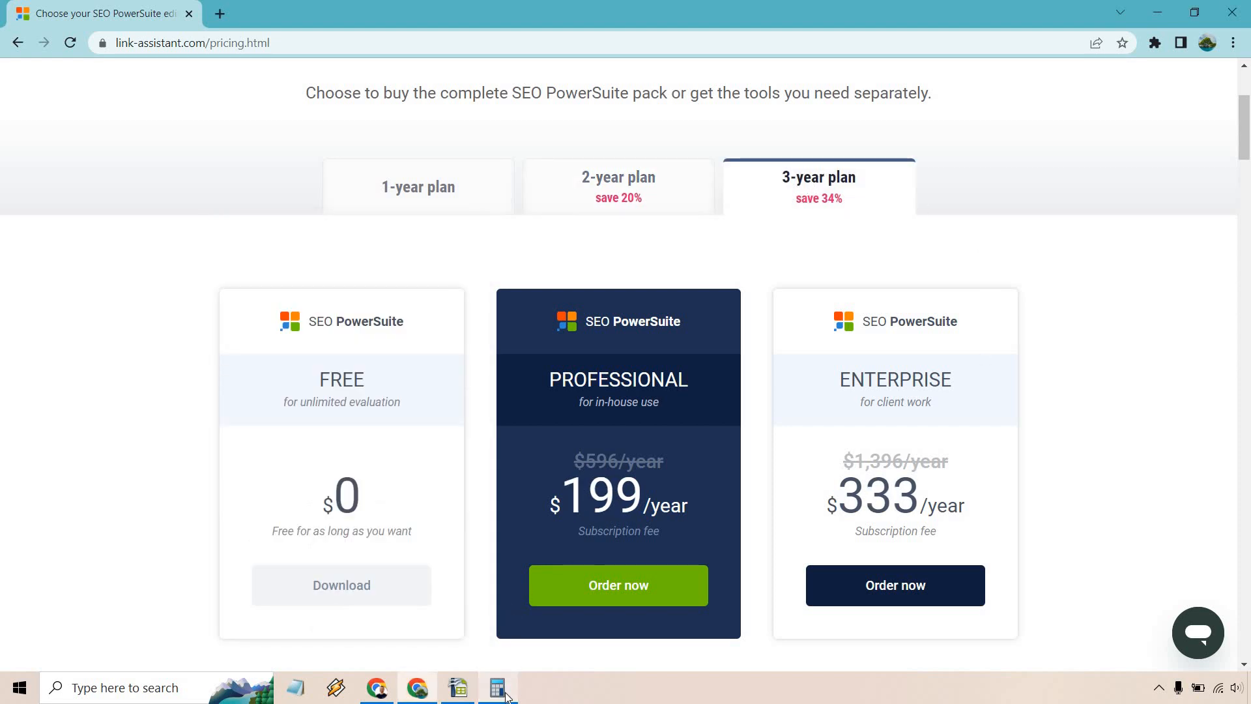
click(498, 686)
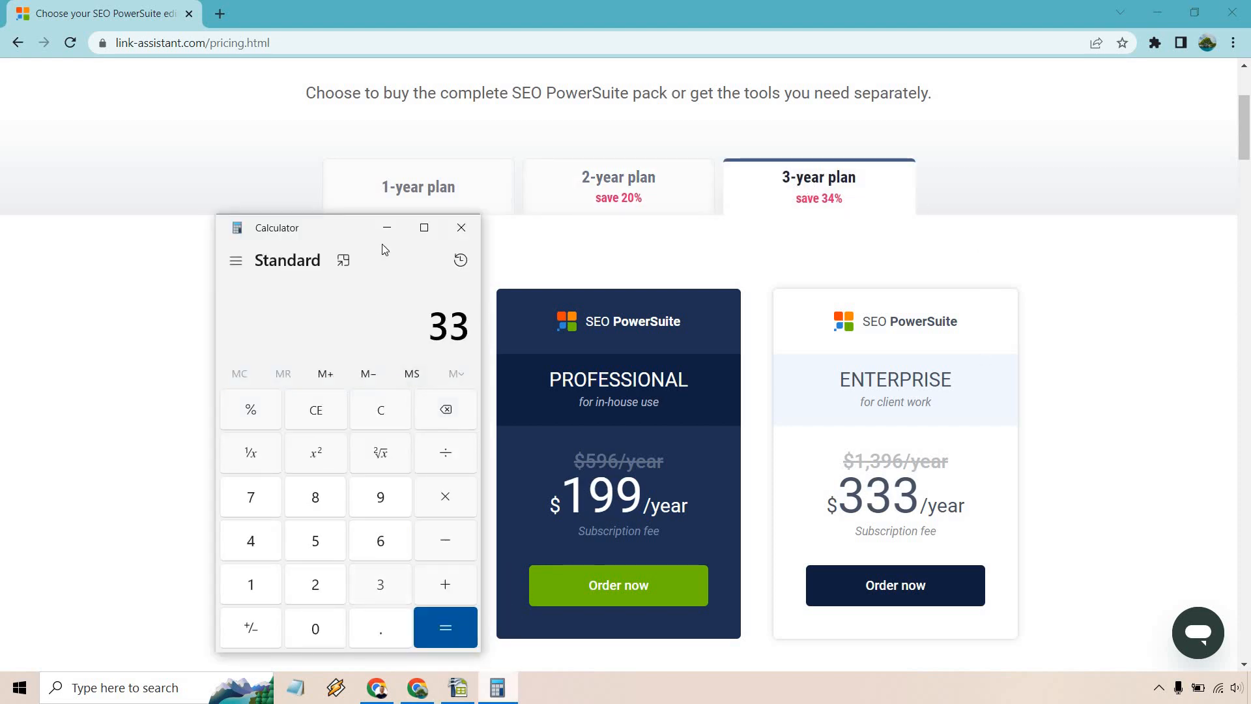
click(446, 627)
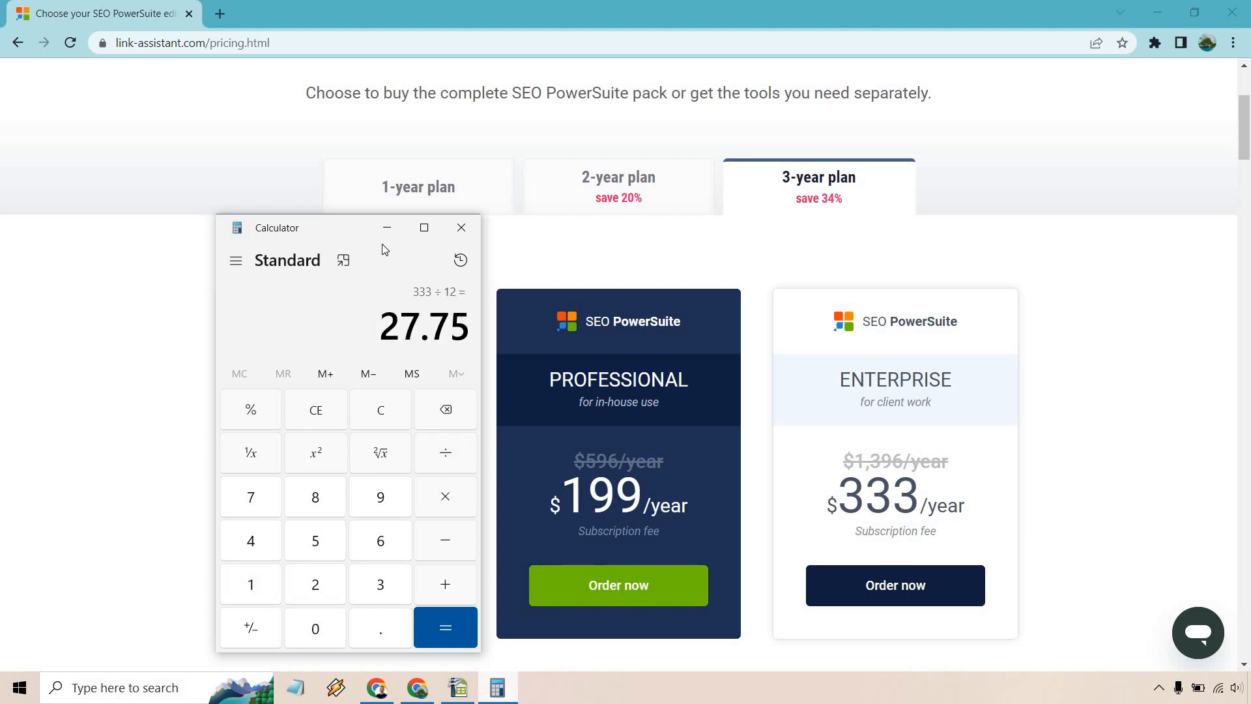
click(460, 227)
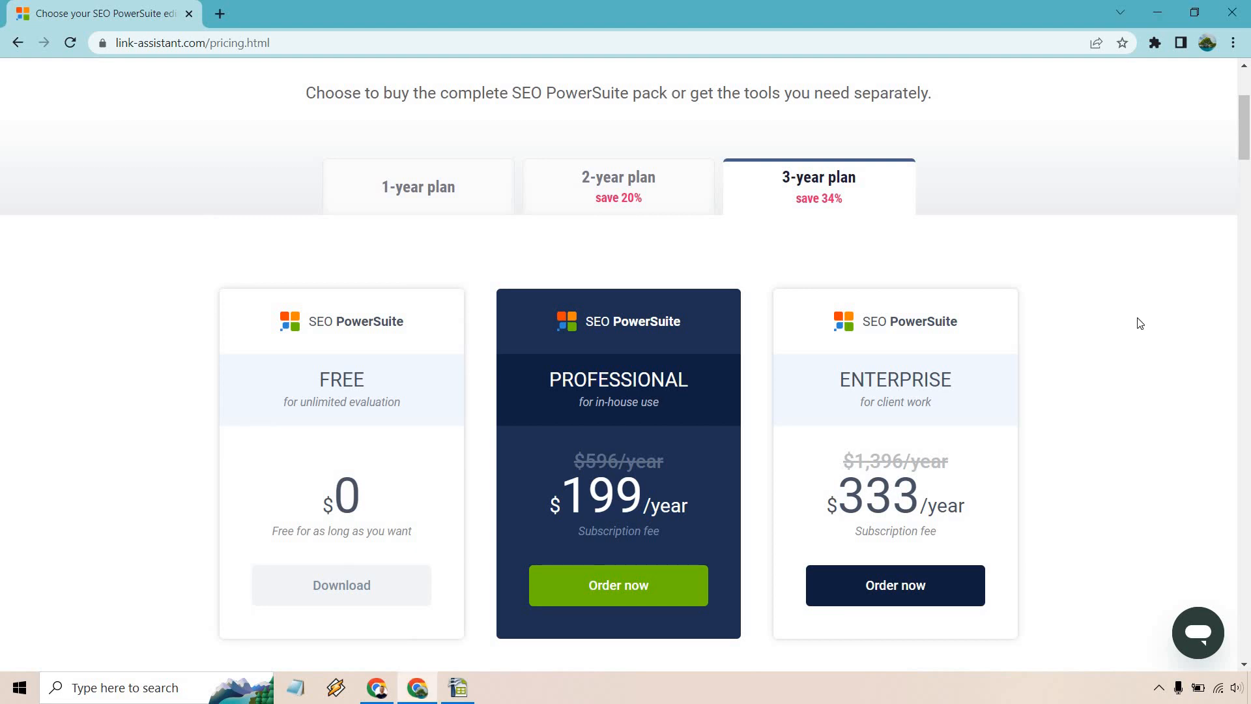
Scroll the comparison table through On-Page, Backlink Analysis and Link Building to Reports and the $299/$499 upgrades.
scroll(down, 3)
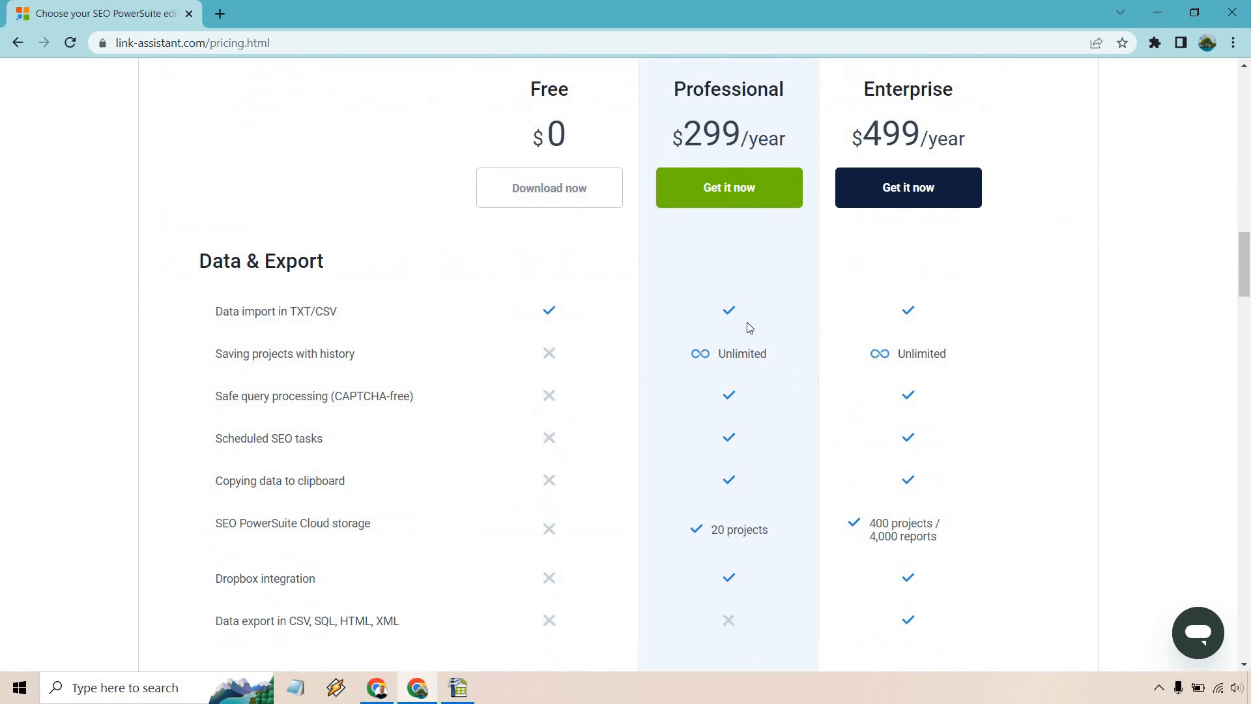
scroll(down, 3)
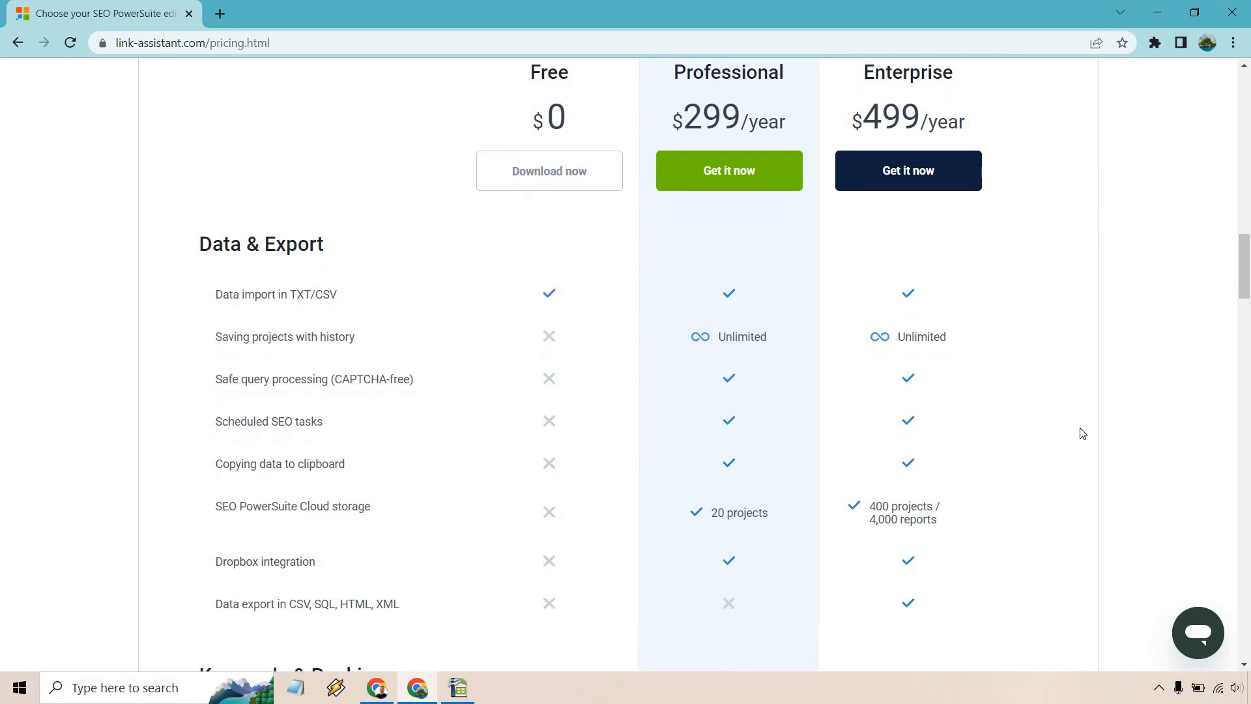
mouse_move(1037, 480)
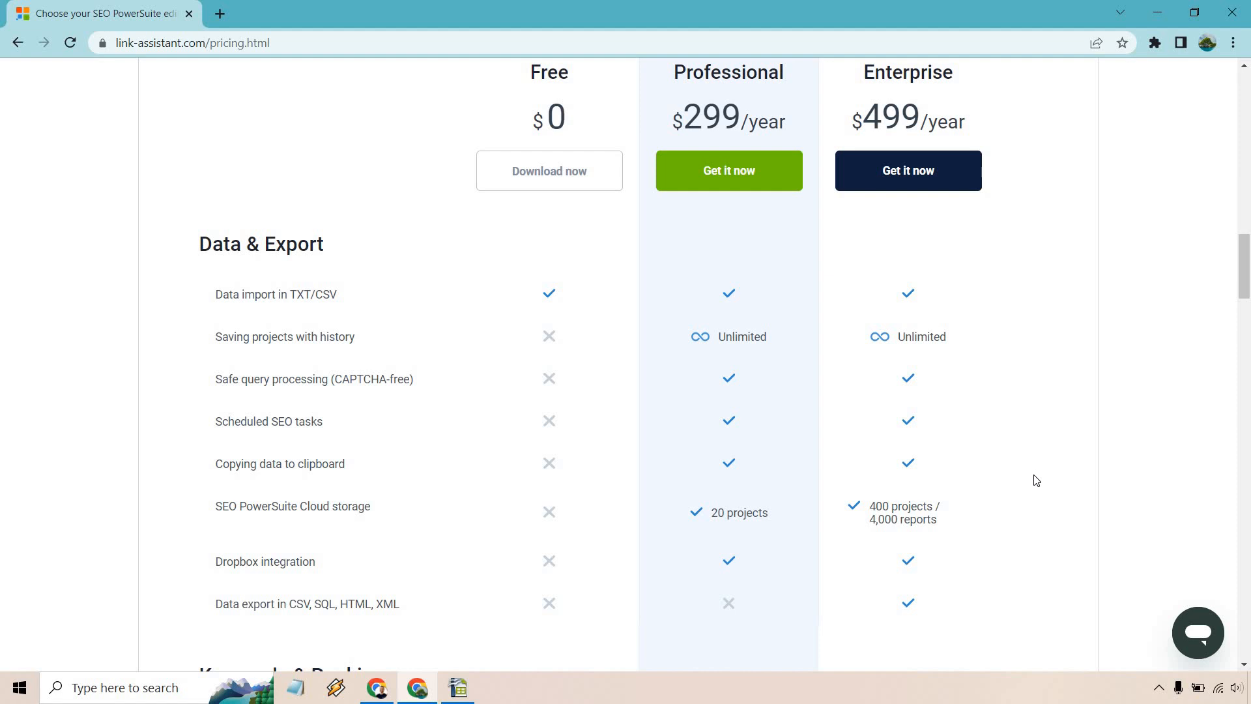
mouse_move(1009, 393)
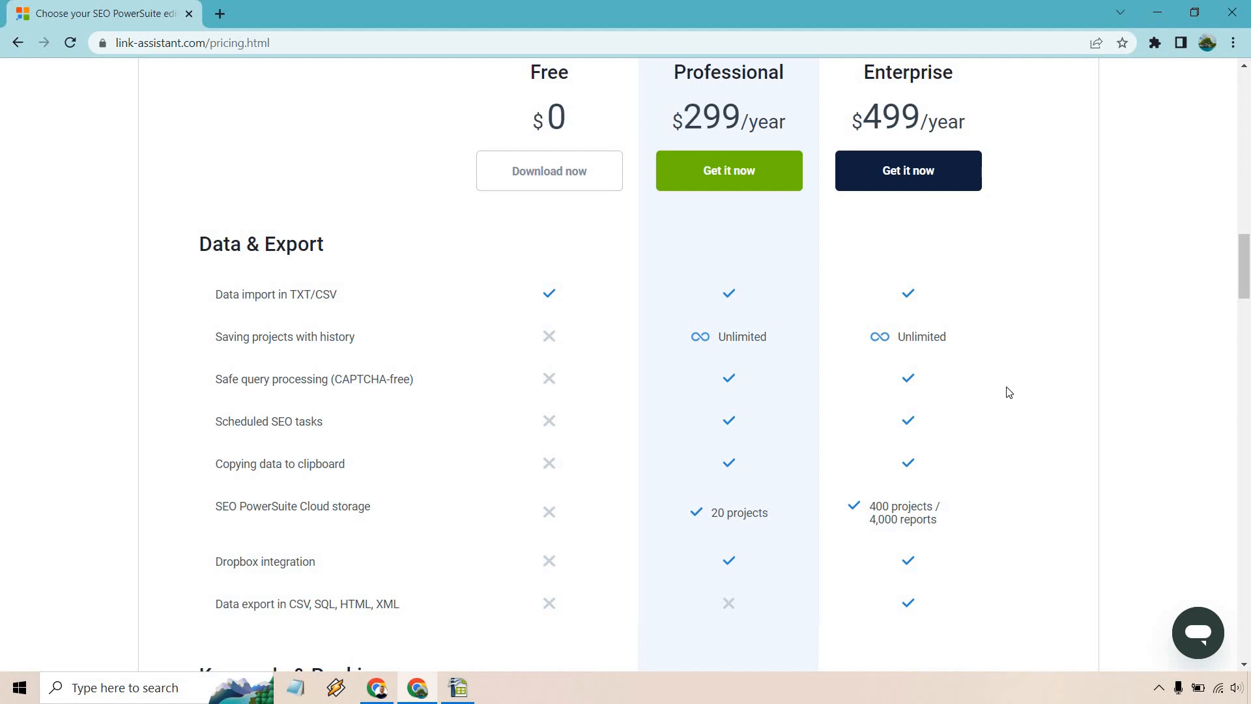
scroll(down, 3)
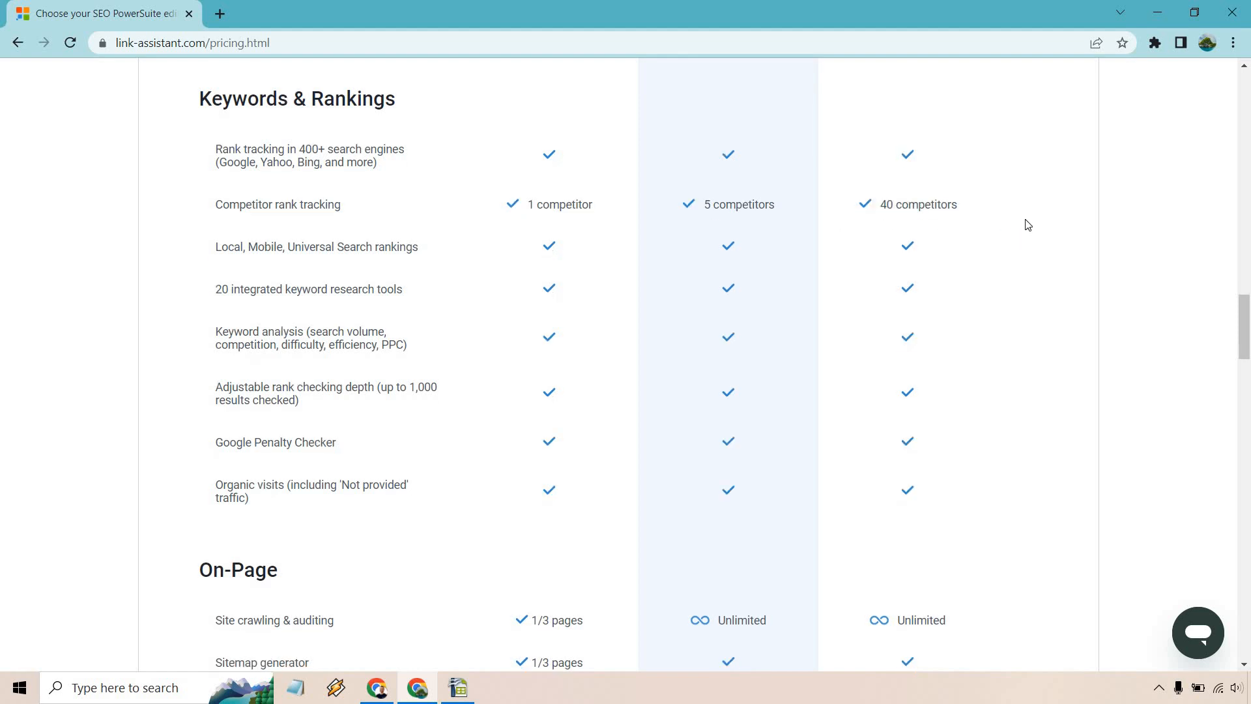
scroll(down, 3)
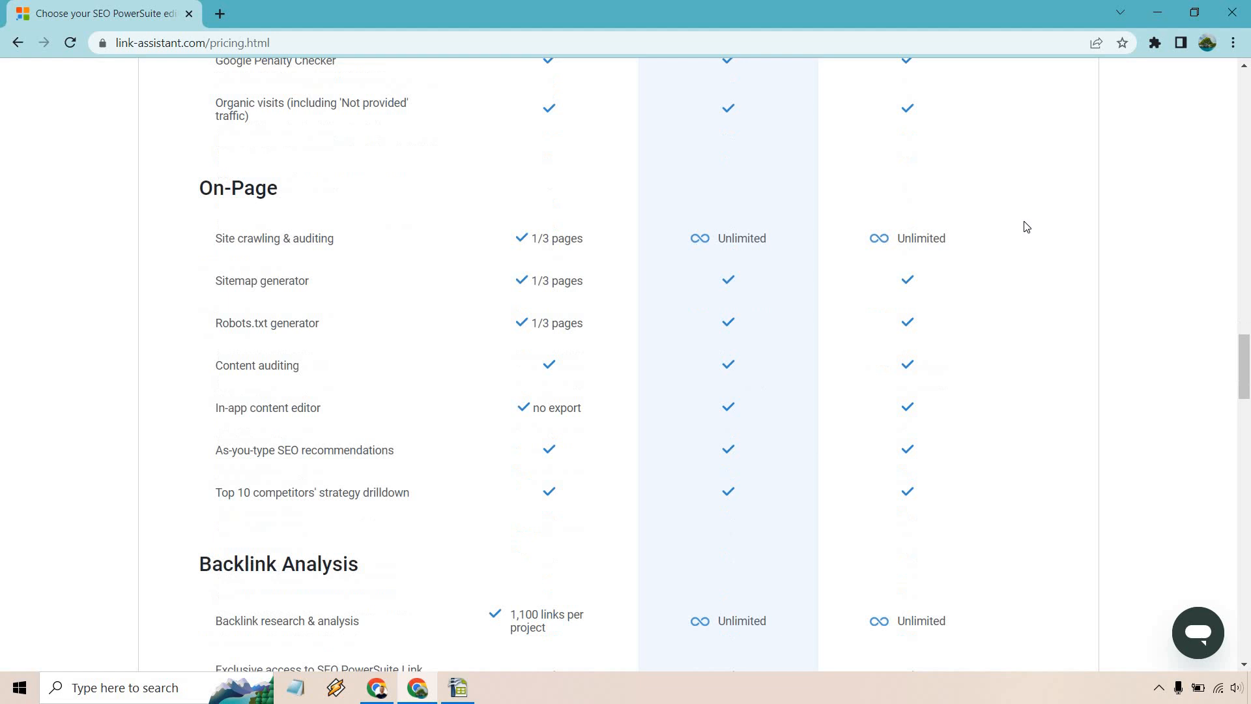
scroll(down, 3)
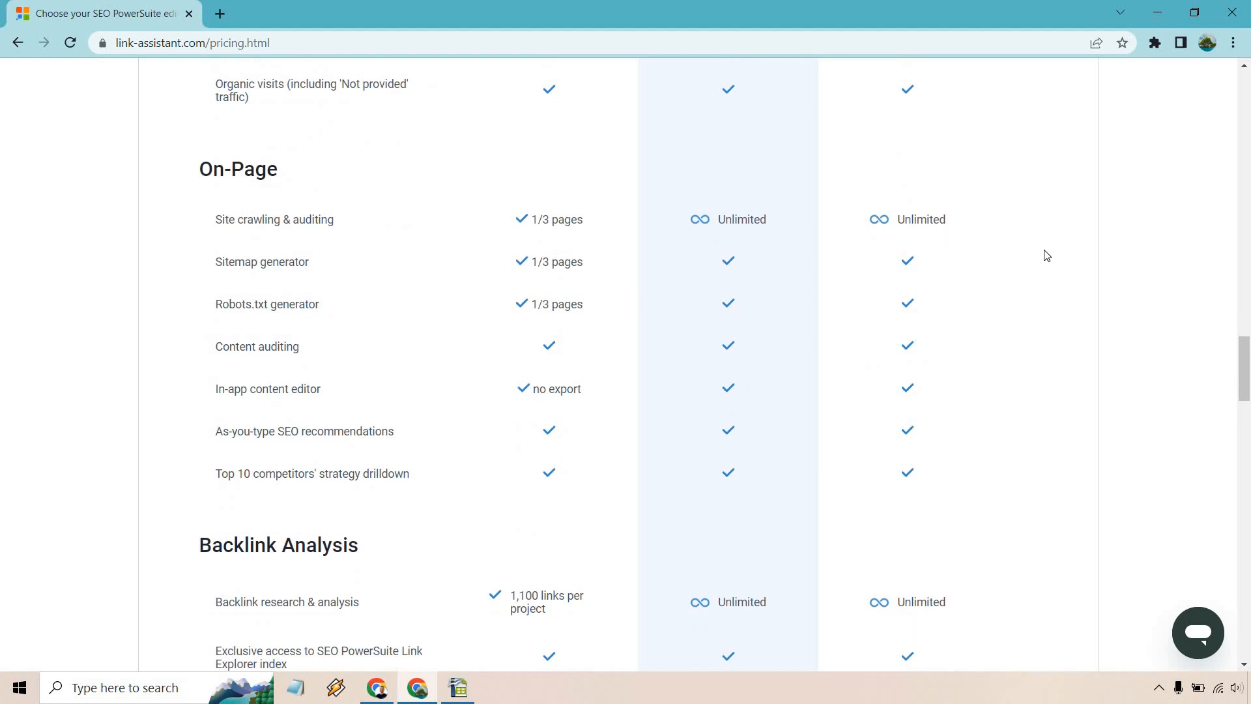
scroll(down, 3)
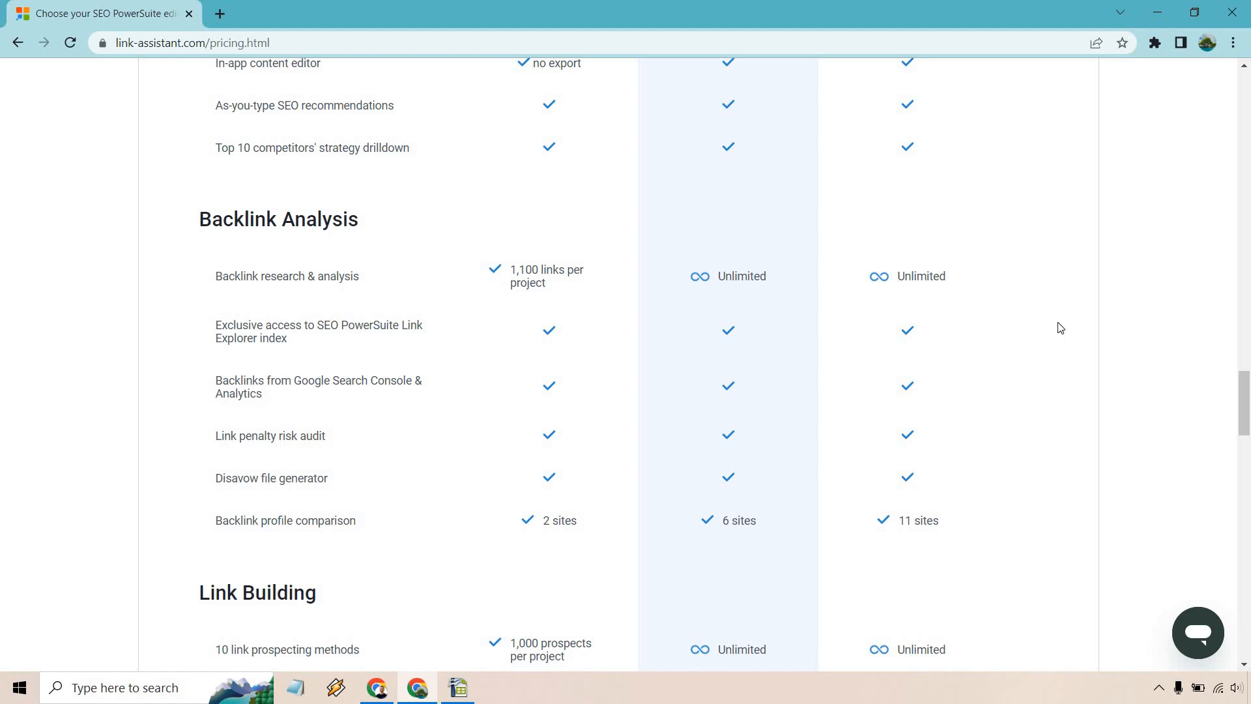
mouse_move(894, 524)
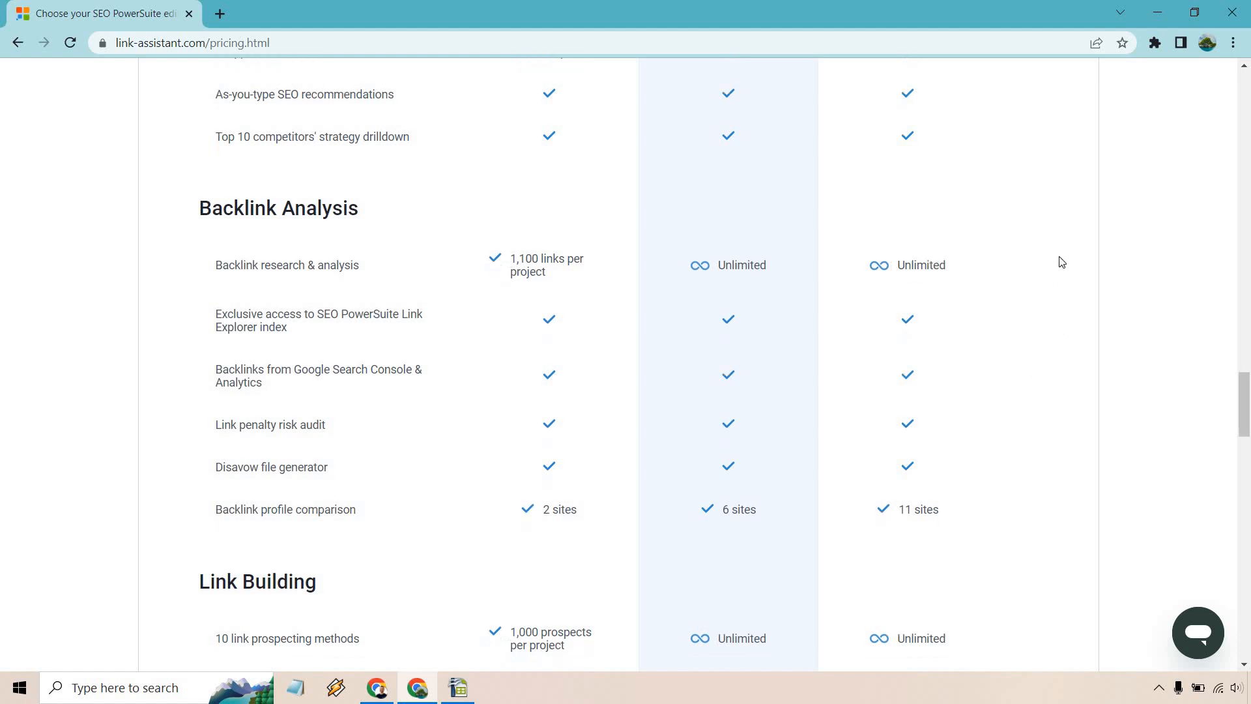
scroll(down, 3)
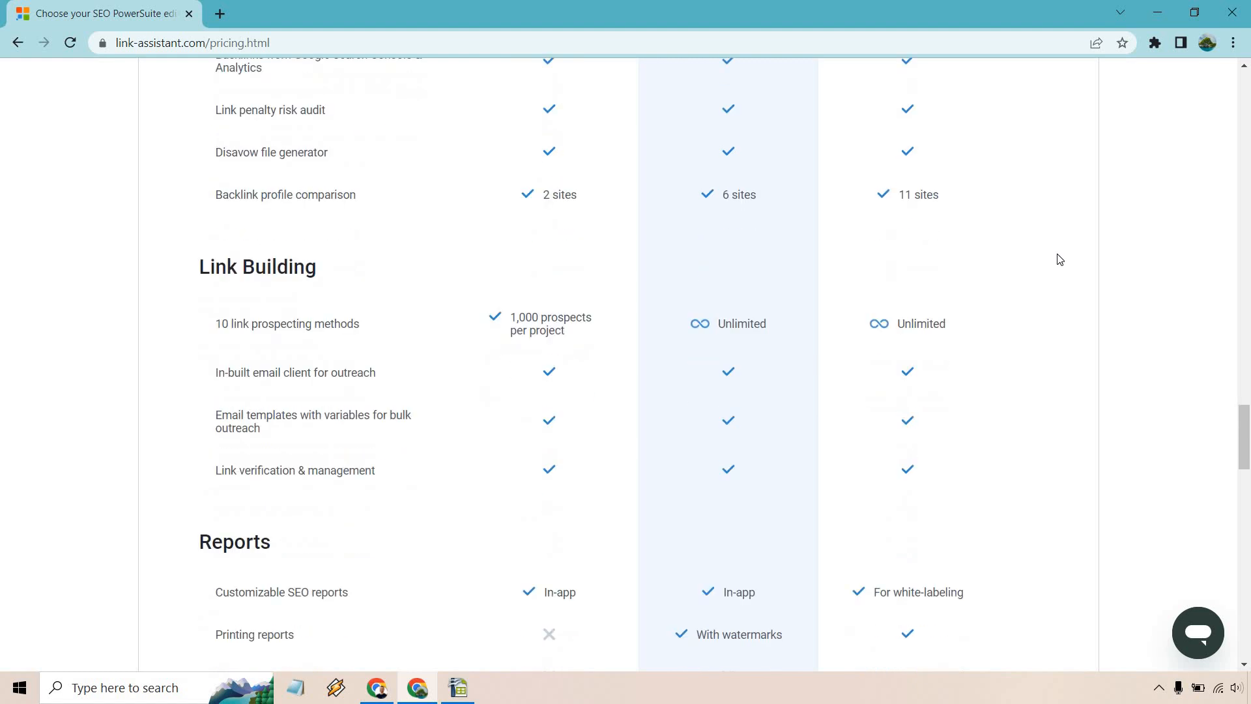
mouse_move(996, 295)
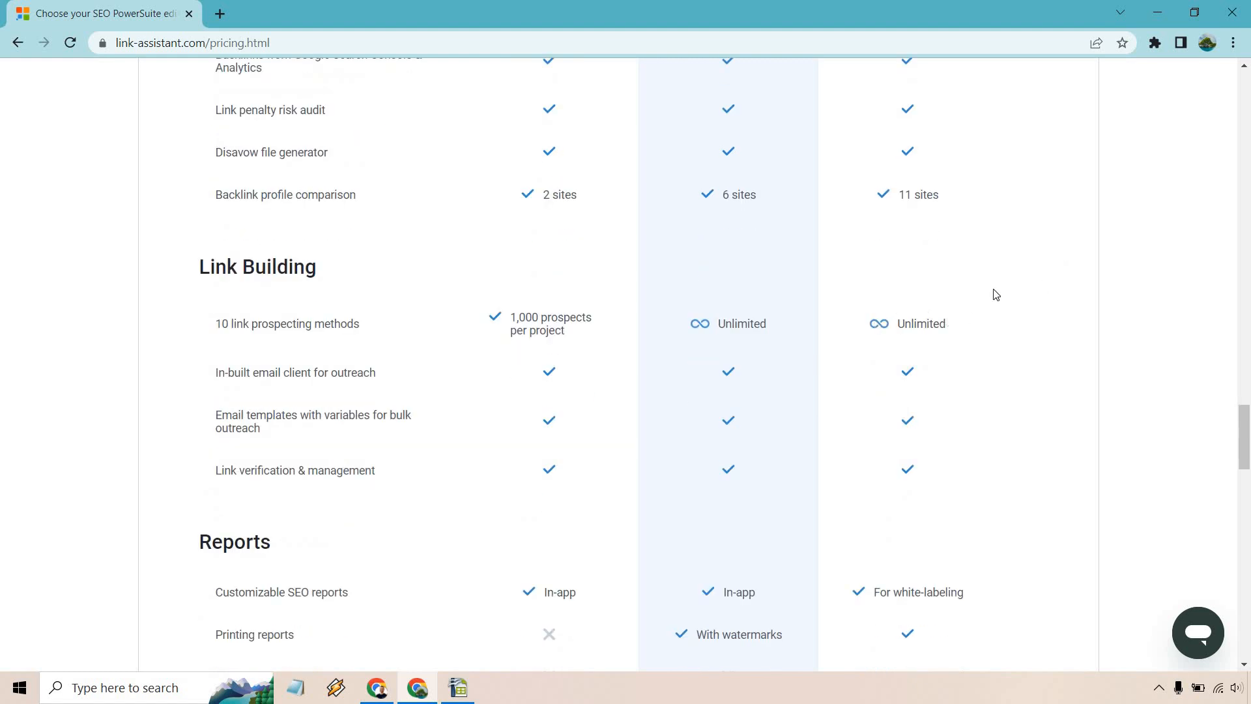
scroll(down, 3)
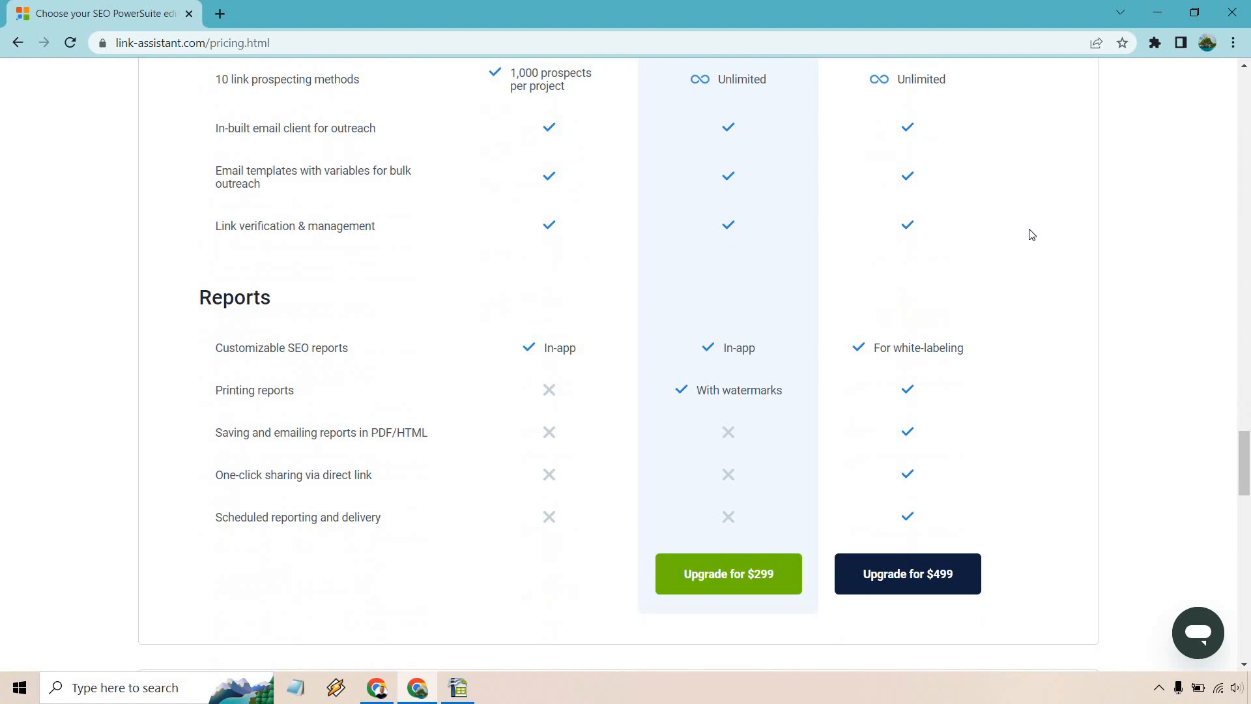
mouse_move(879, 351)
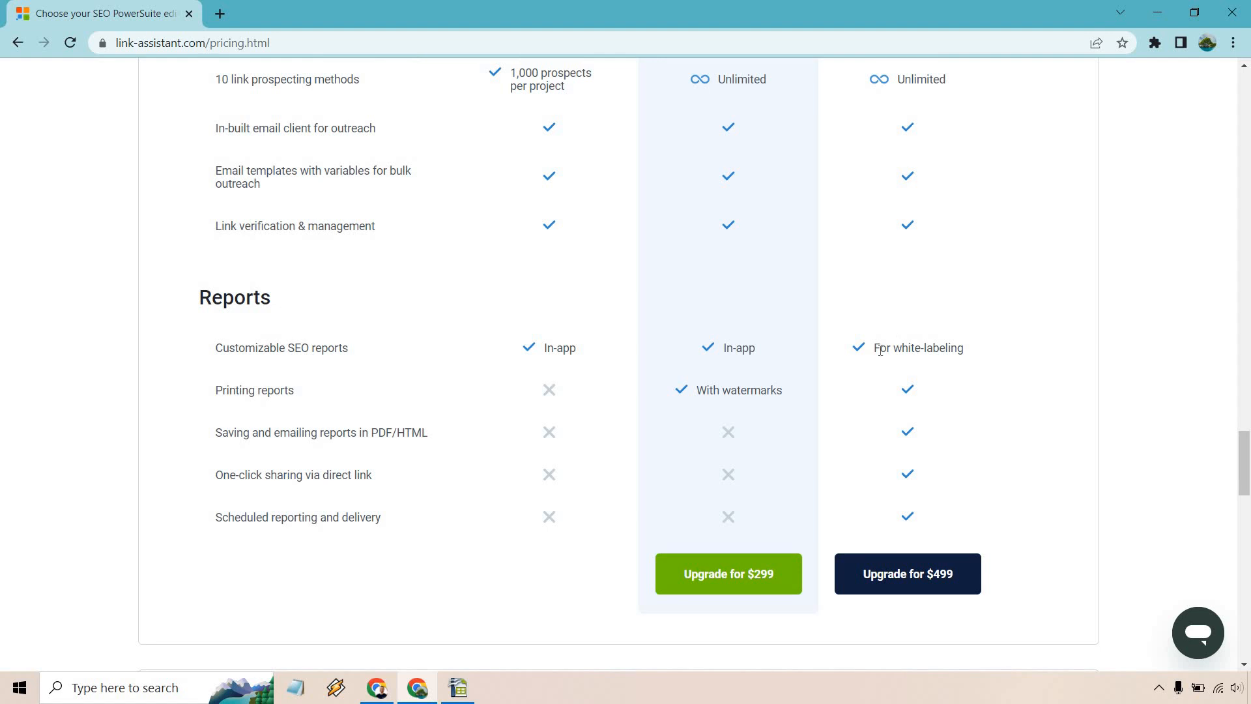
double_click(917, 347)
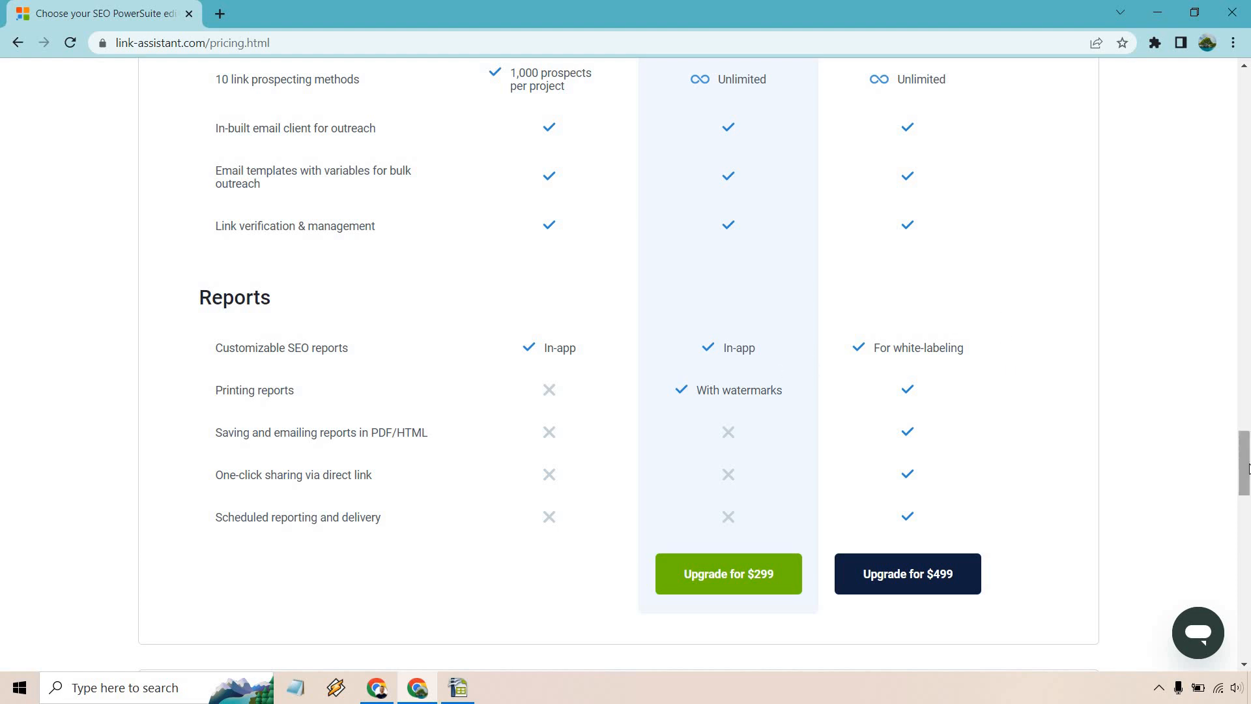
scroll(down, 3)
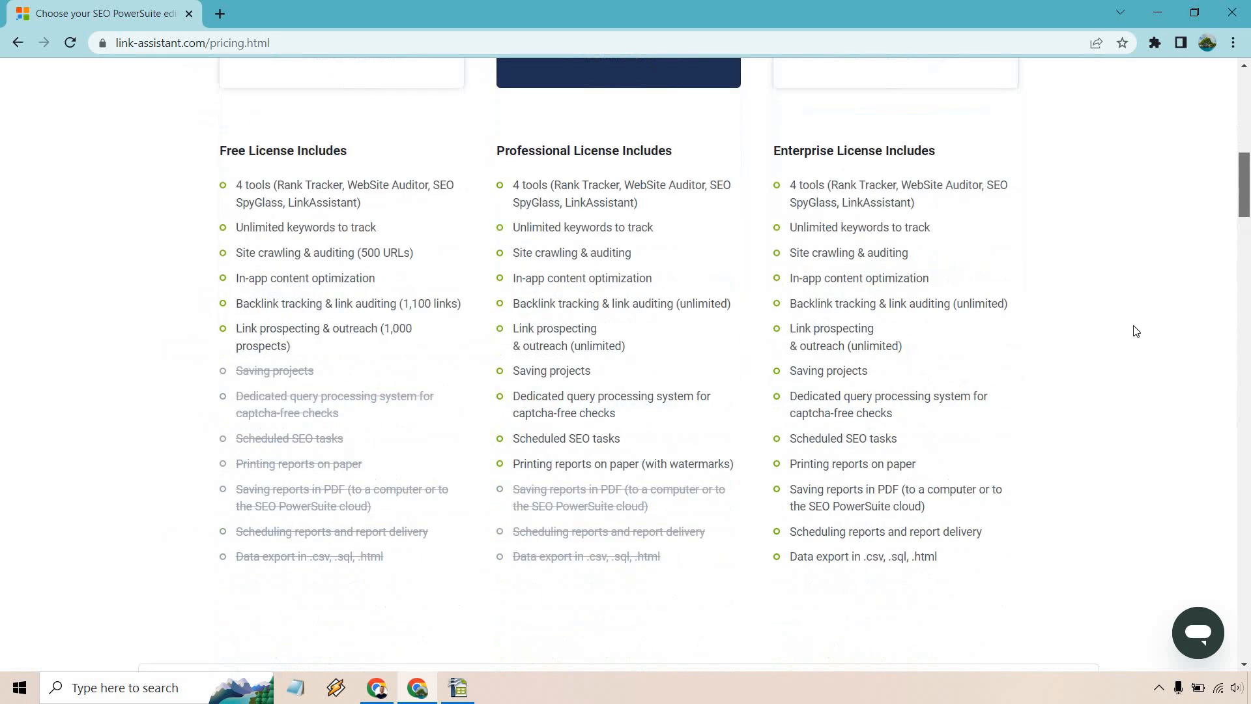
drag(801, 506, 937, 557)
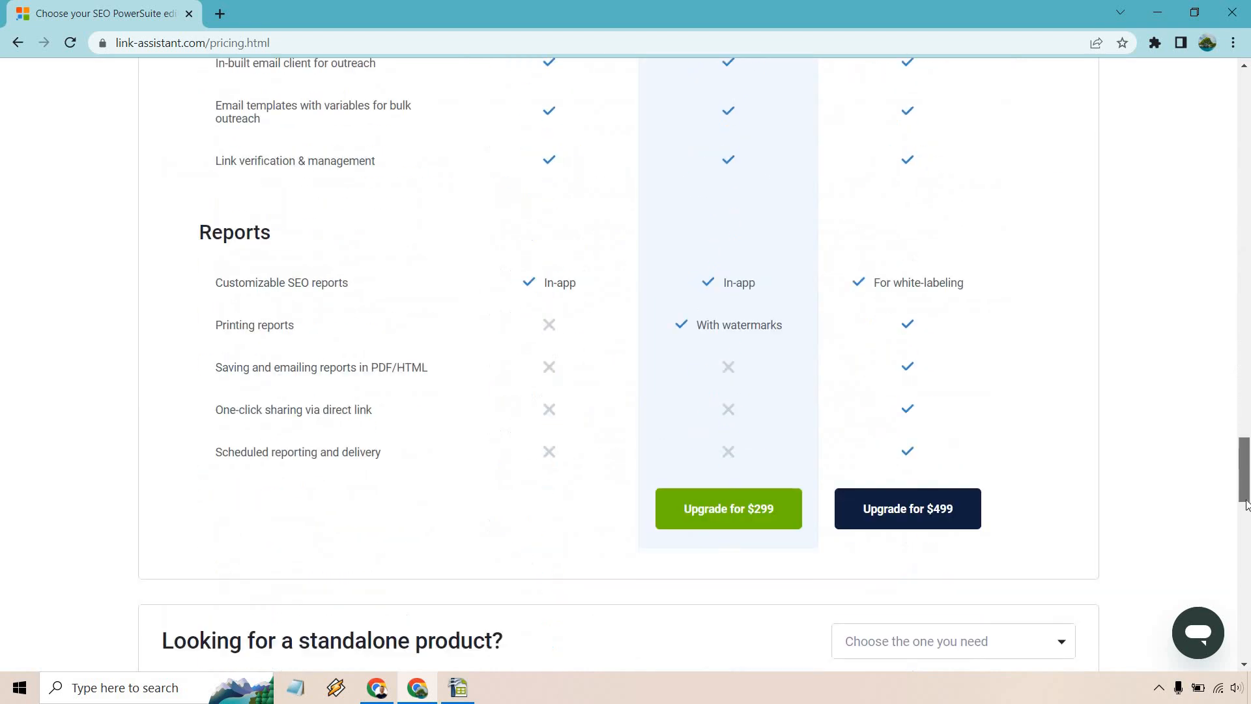
Scroll to the FAQ on free trial, cancellation, refunds and payment methods.
scroll(down, 3)
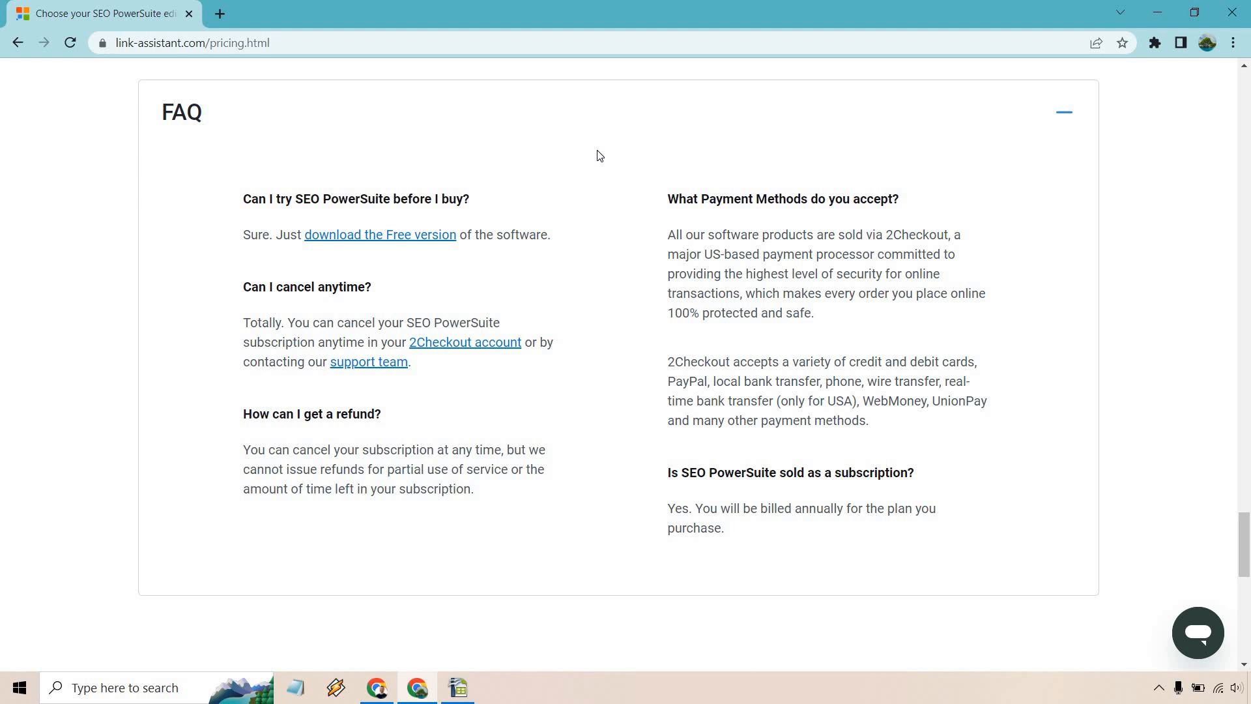
mouse_move(614, 234)
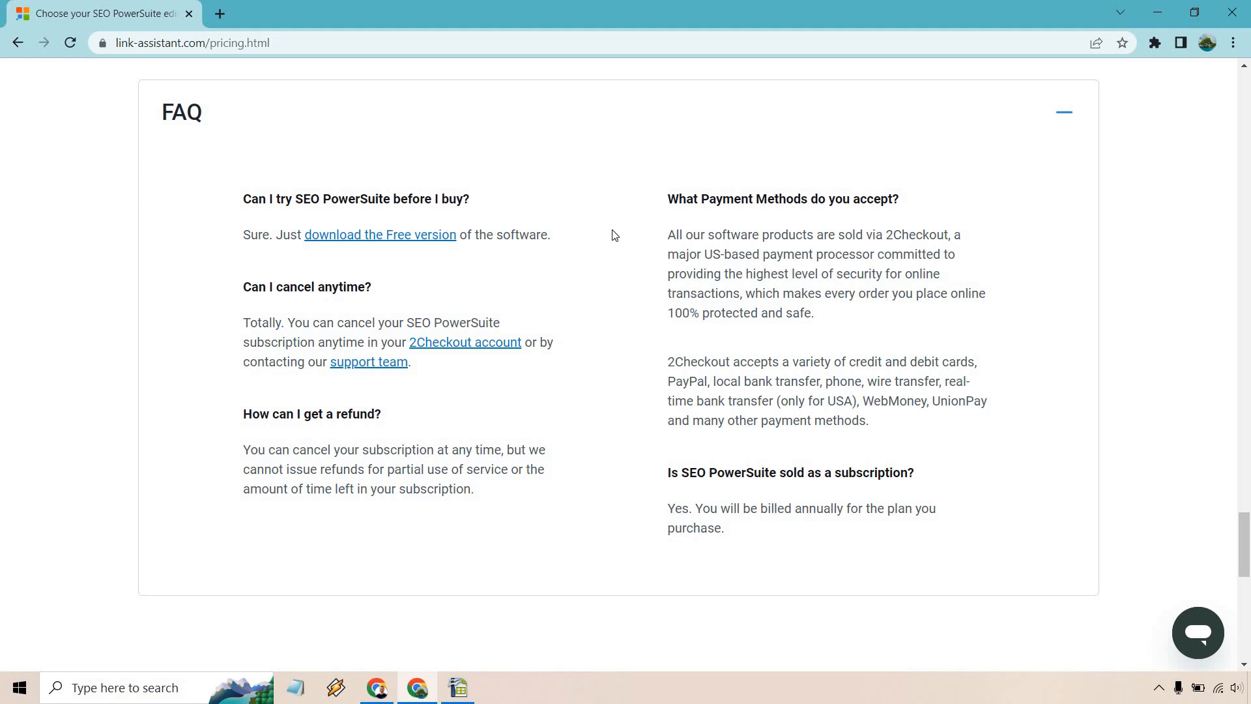
mouse_move(597, 365)
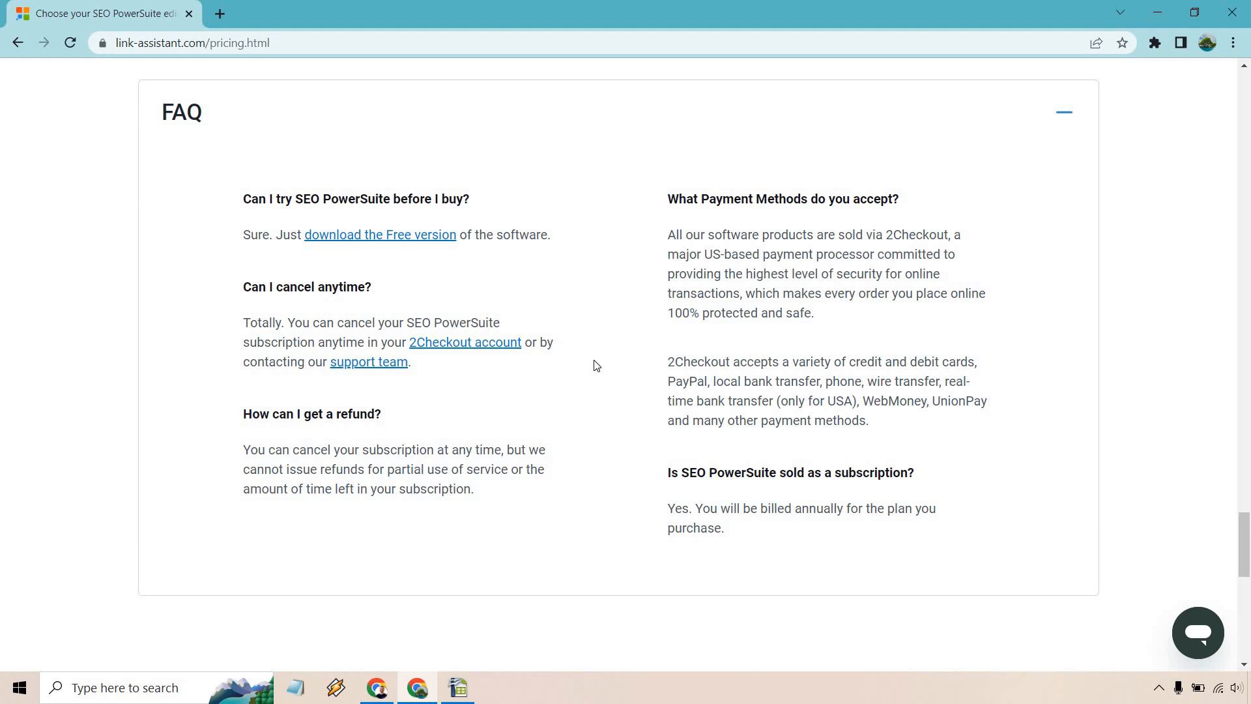
mouse_move(597, 372)
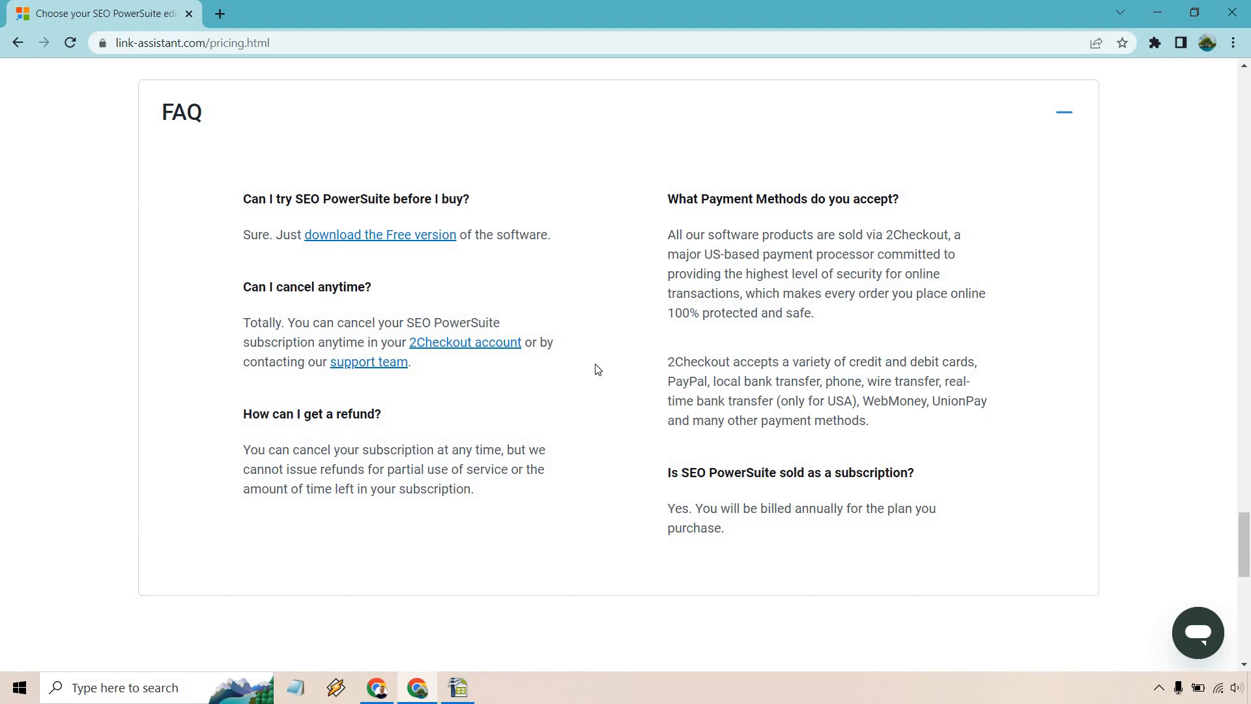
mouse_move(976, 342)
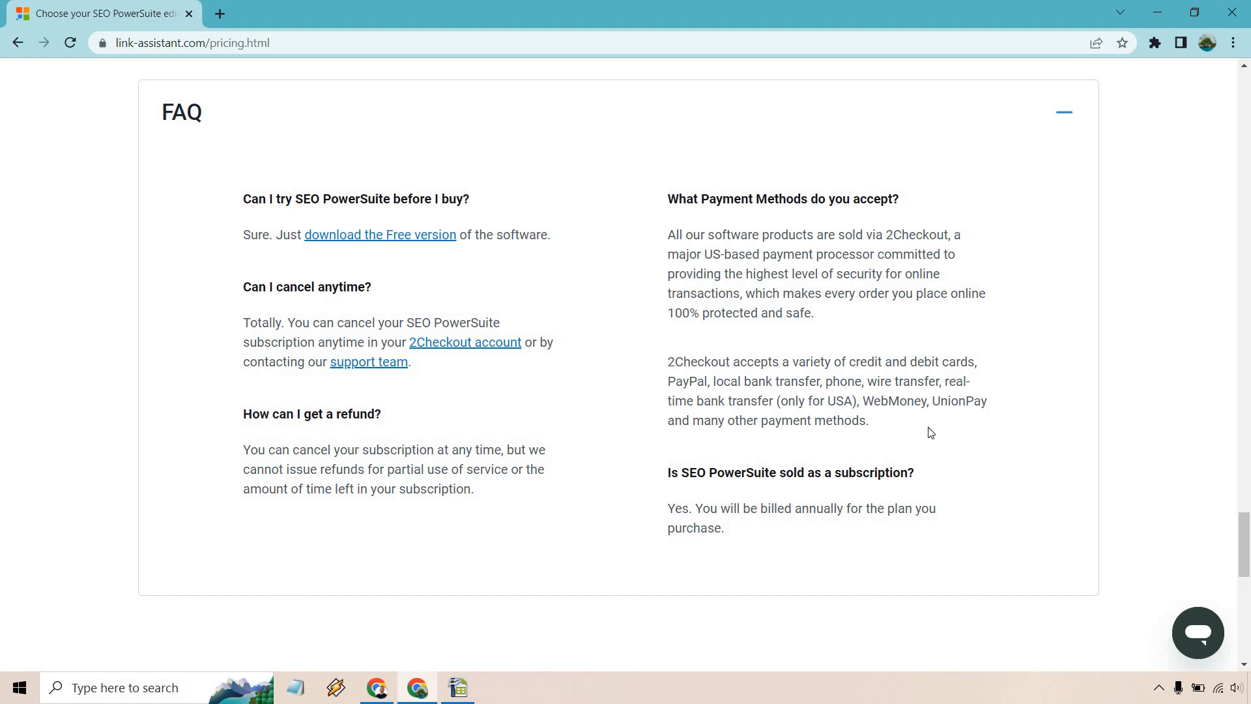
mouse_move(778, 531)
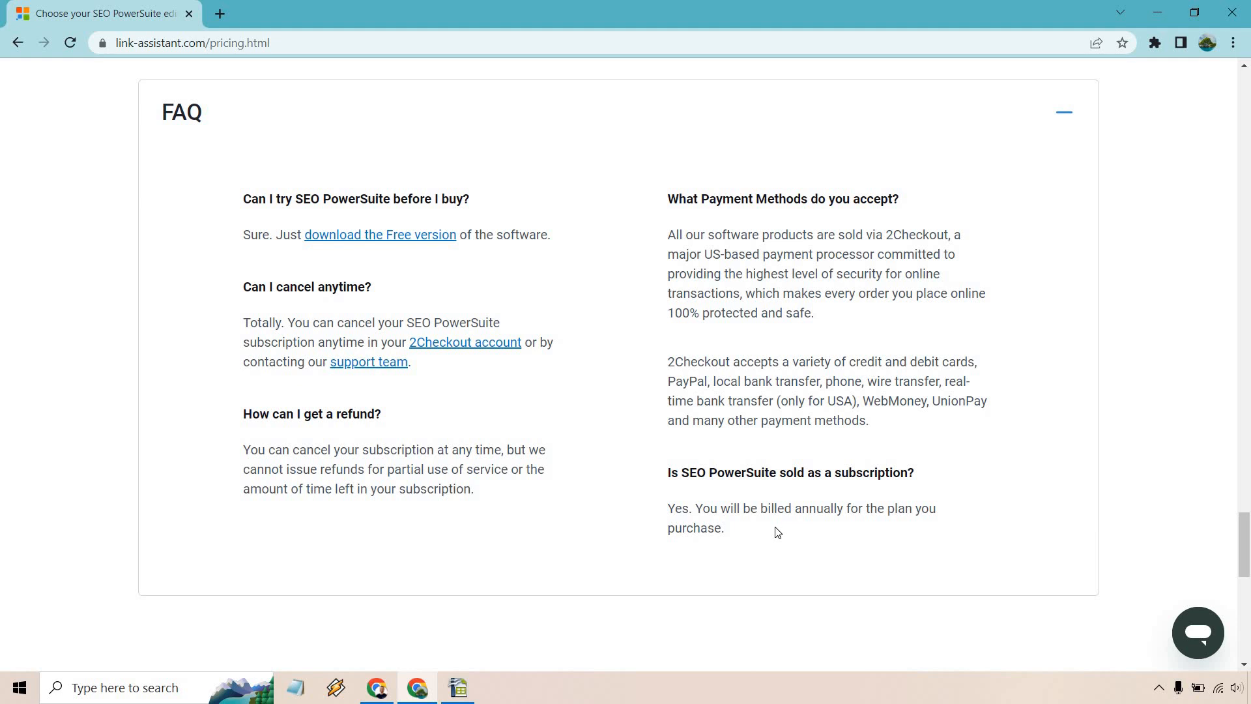
mouse_move(1239, 476)
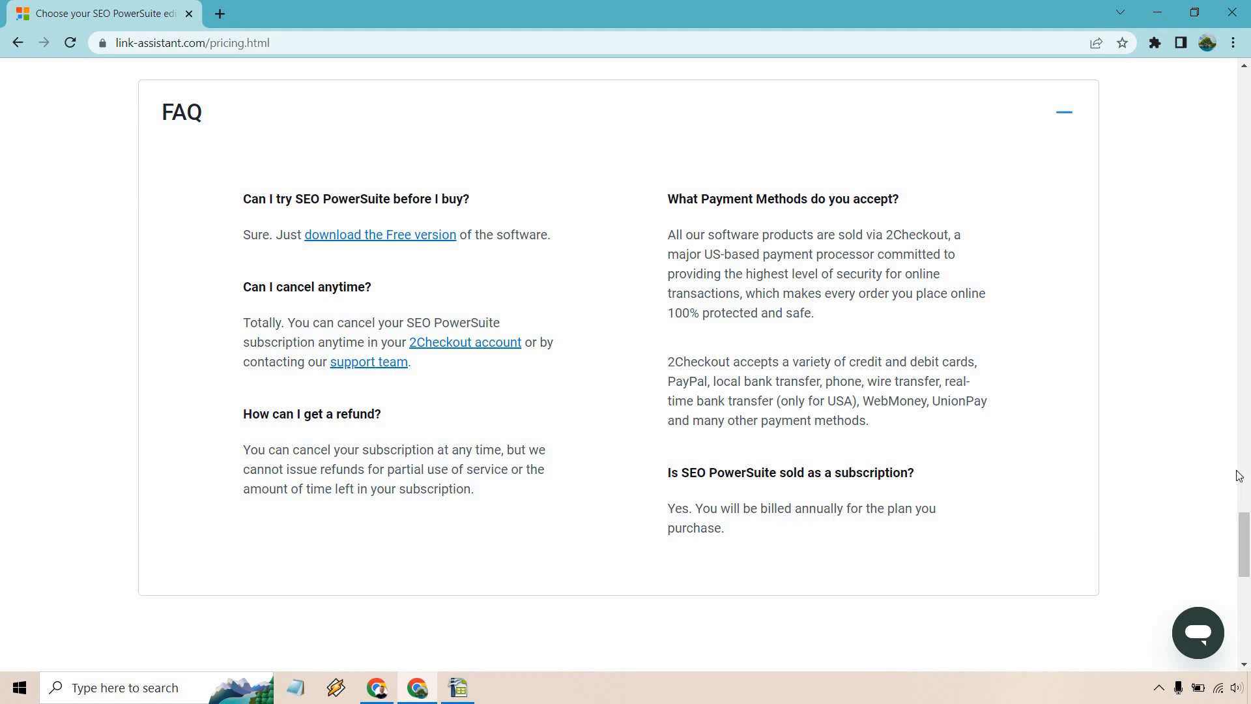